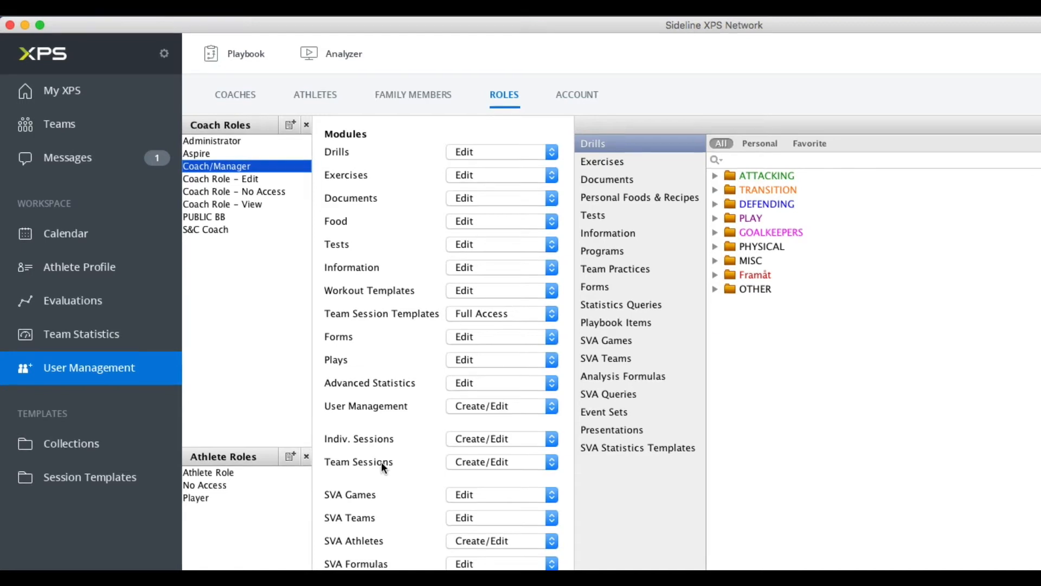
mouse_move(511, 465)
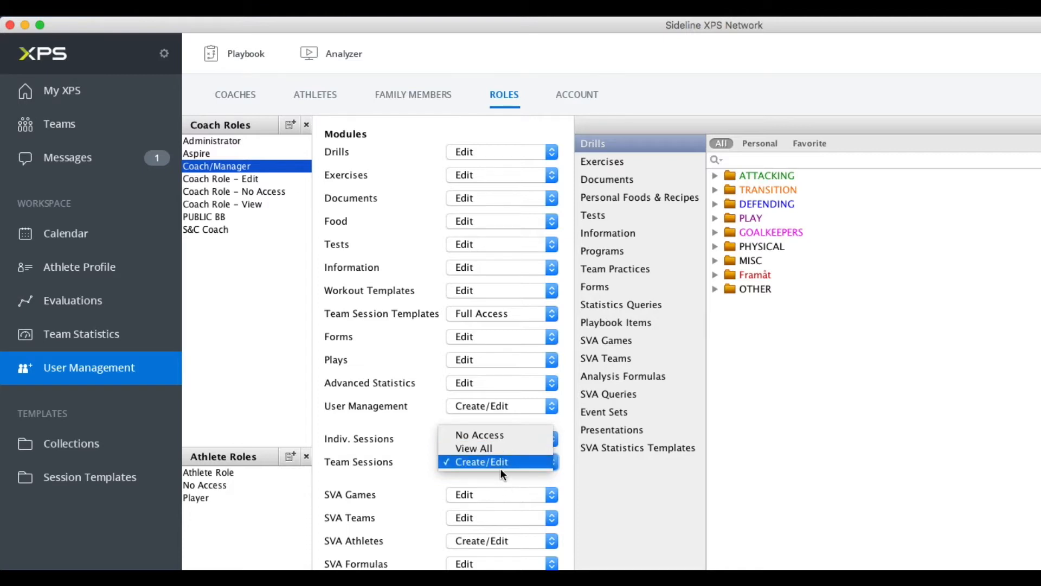
Keep Team Sessions permission at Create/Edit, then go to the XPS Team 1 overview.
click(481, 462)
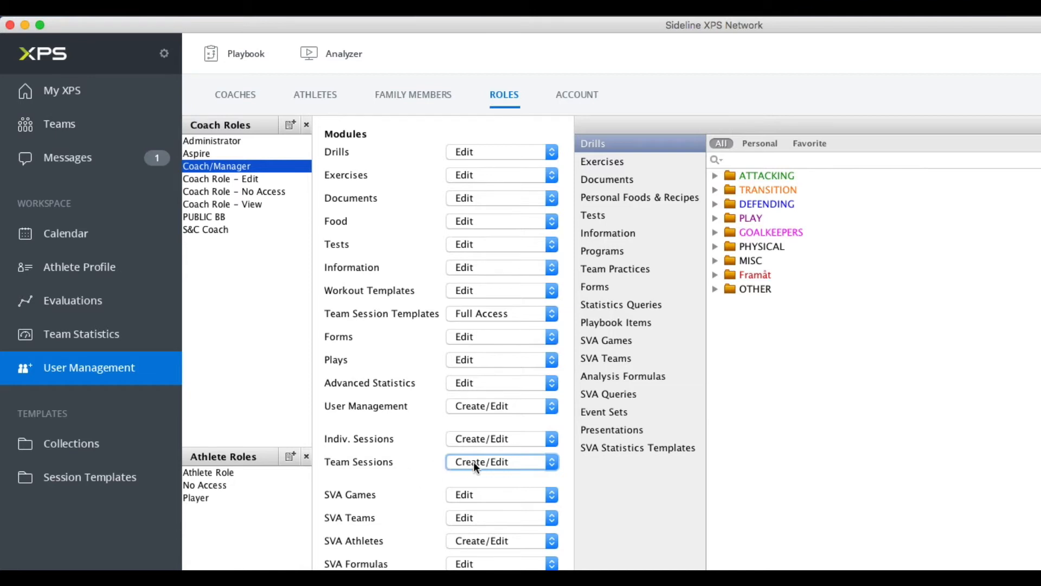
mouse_move(523, 471)
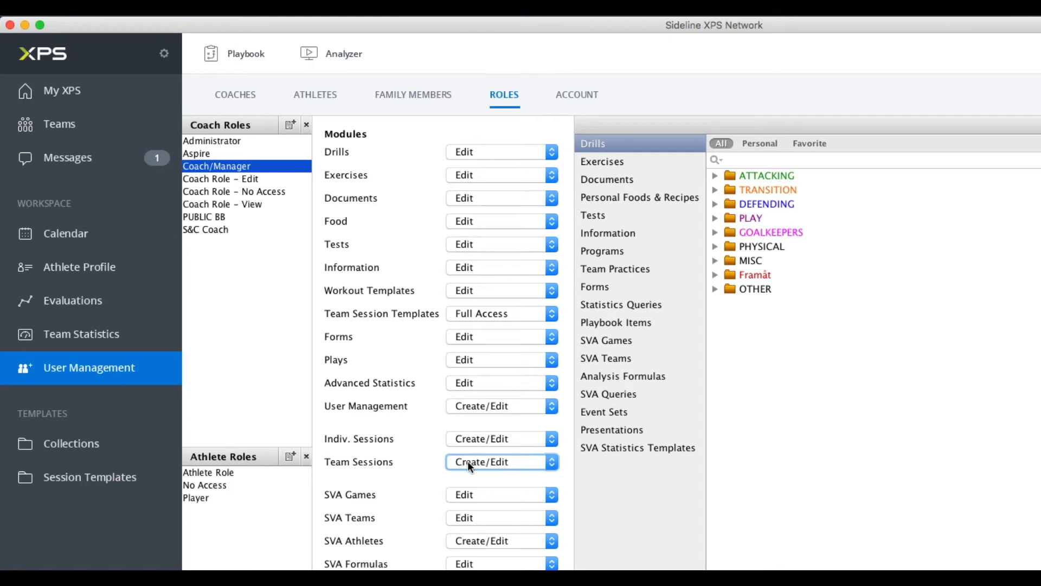
mouse_move(415, 468)
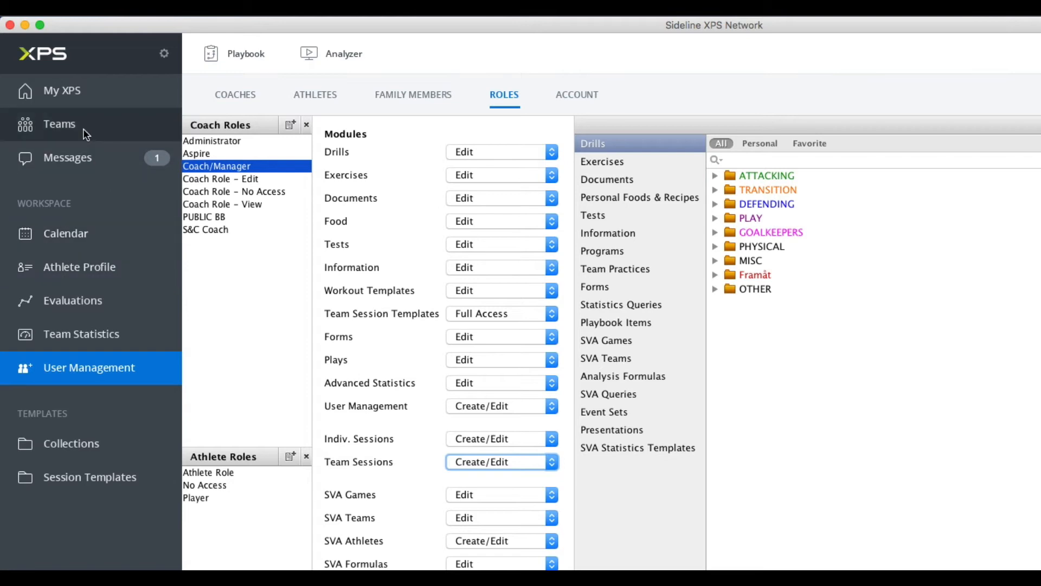
click(59, 124)
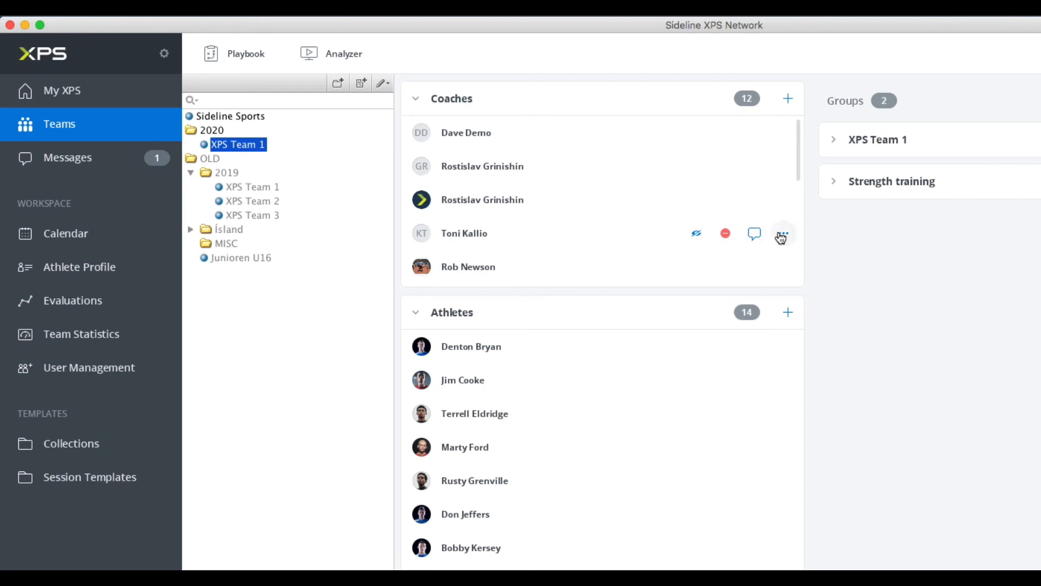
click(782, 233)
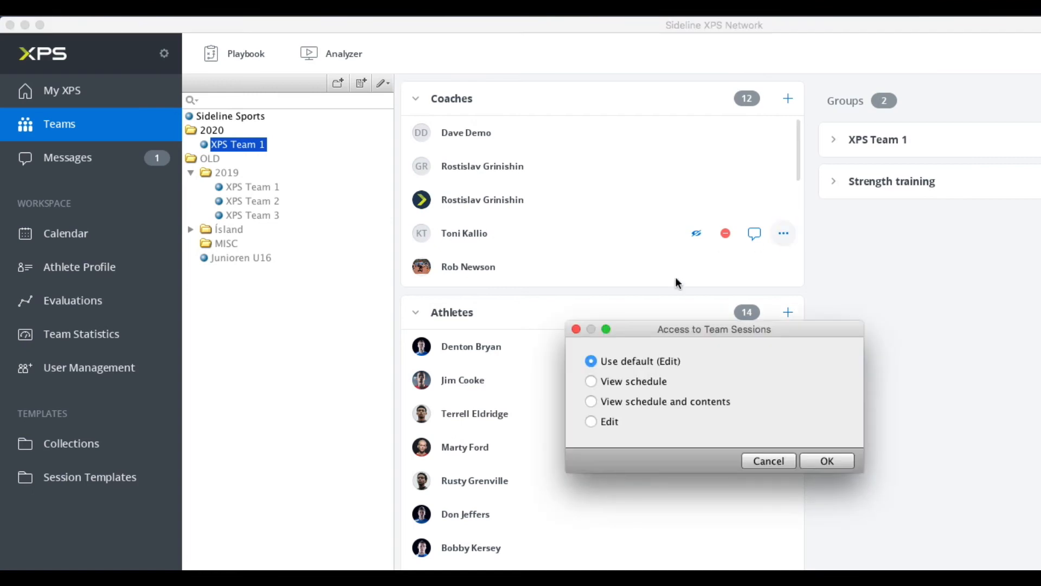
mouse_move(623, 382)
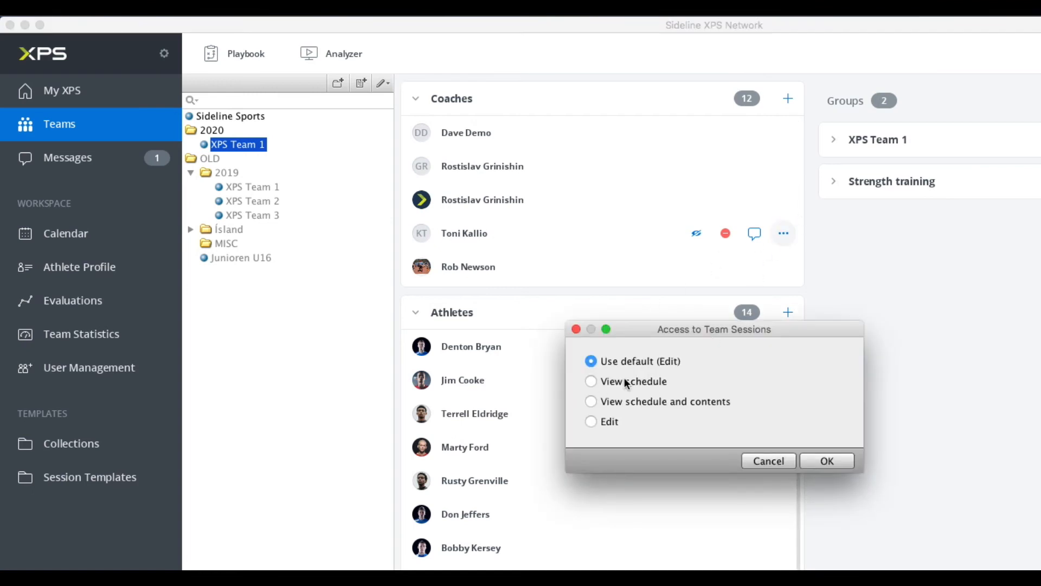
mouse_move(600, 385)
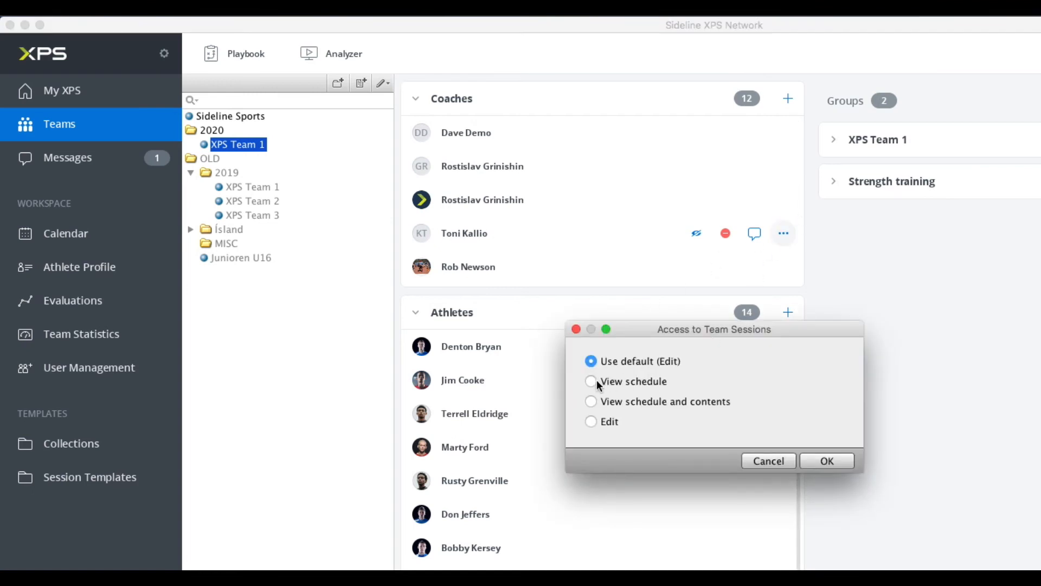
click(591, 381)
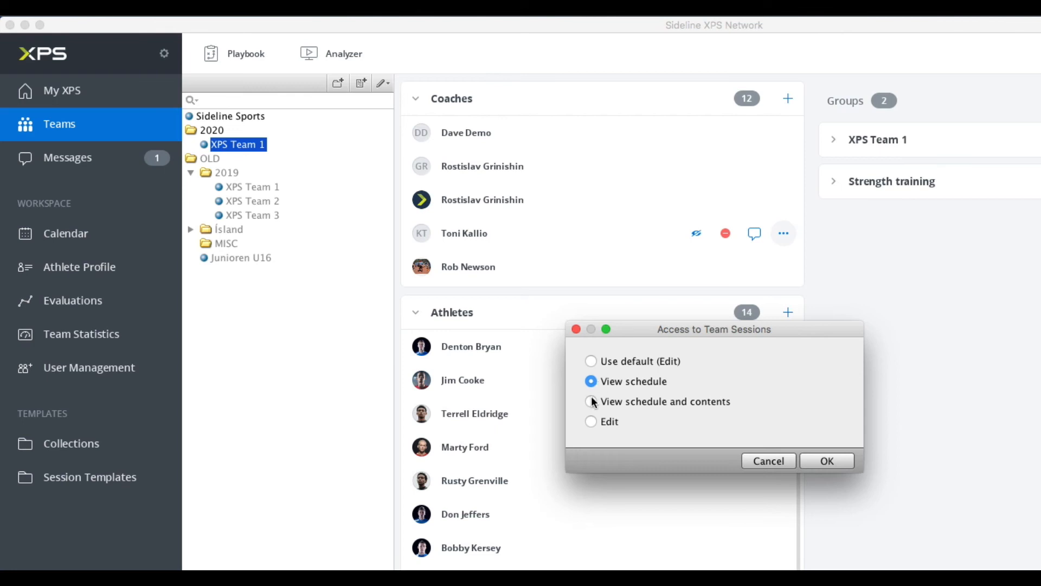